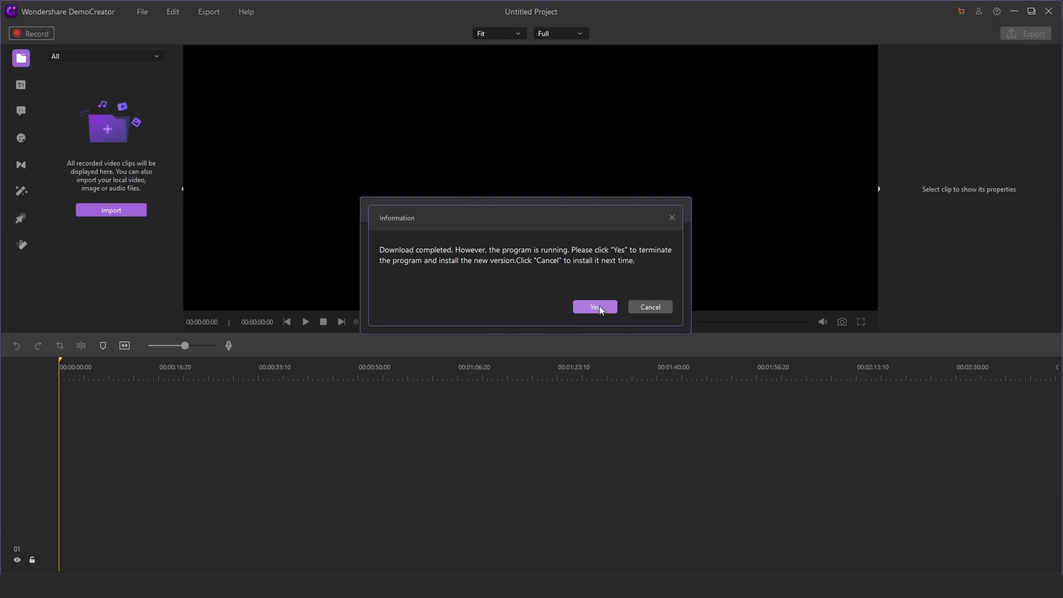
Step: Confirm the Information dialog so DemoCreator closes and installs the downloaded update
click(648, 307)
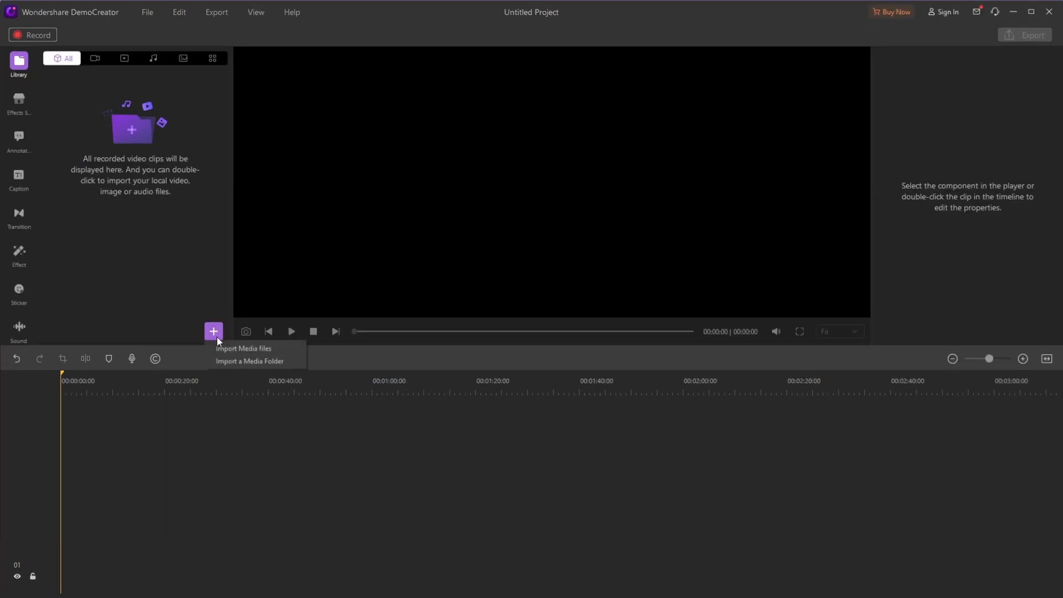
Step: Import the Video Filter Demo clip, scrub its preview to about 33 seconds, and show the Effect collection
click(242, 351)
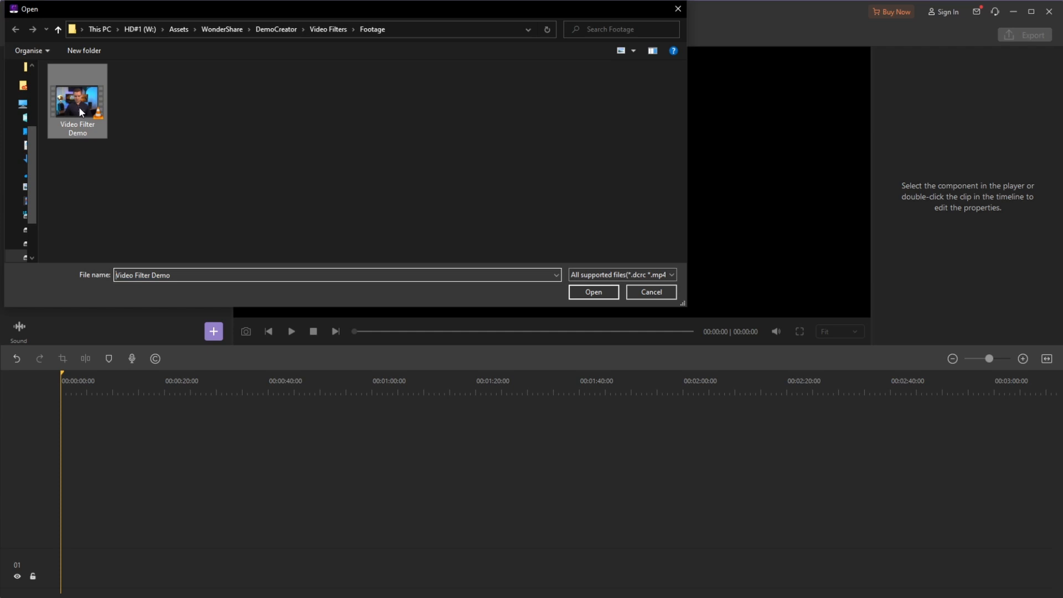
click(591, 291)
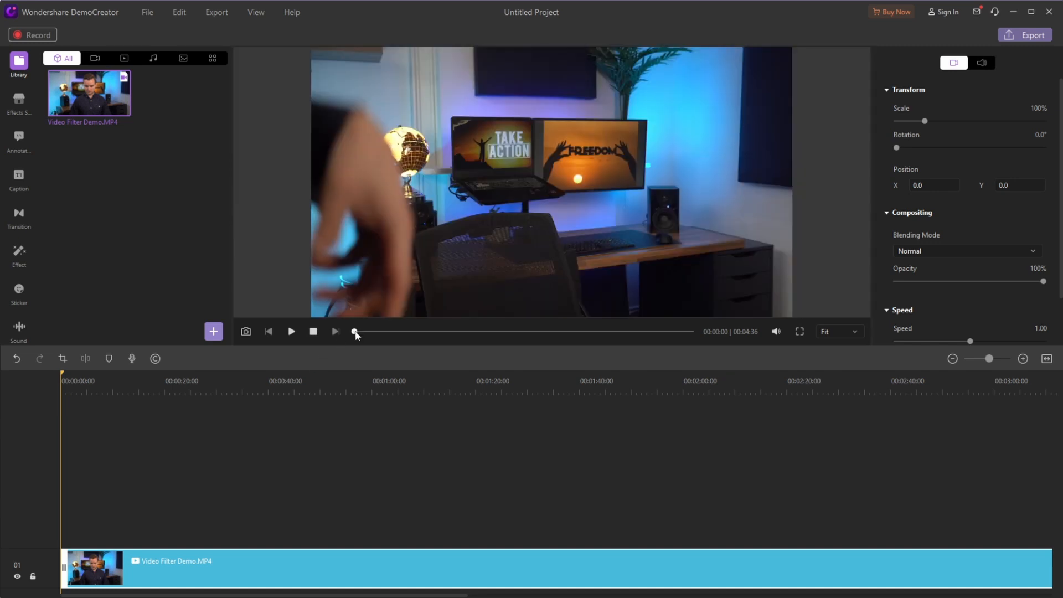
drag(353, 331, 395, 331)
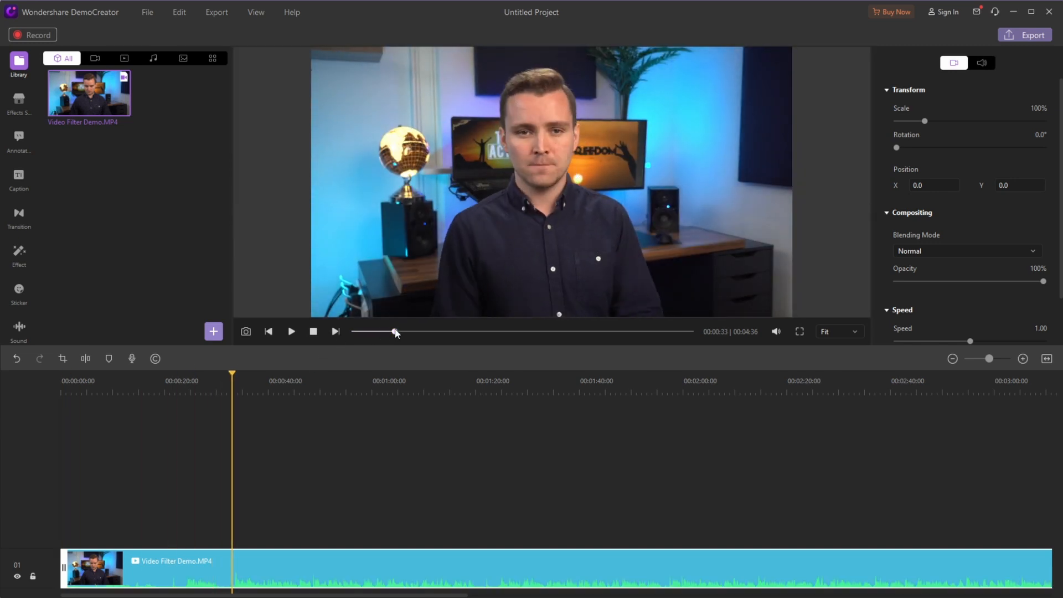
click(19, 255)
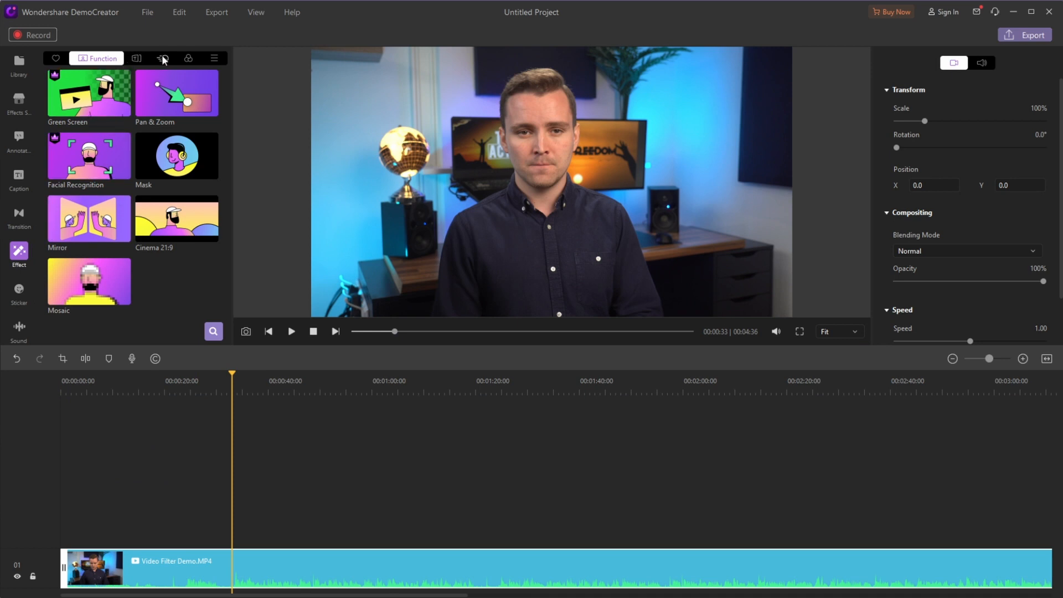
Step: Apply the Equalize filter from the Filters list and lower its alpha to 31
click(183, 59)
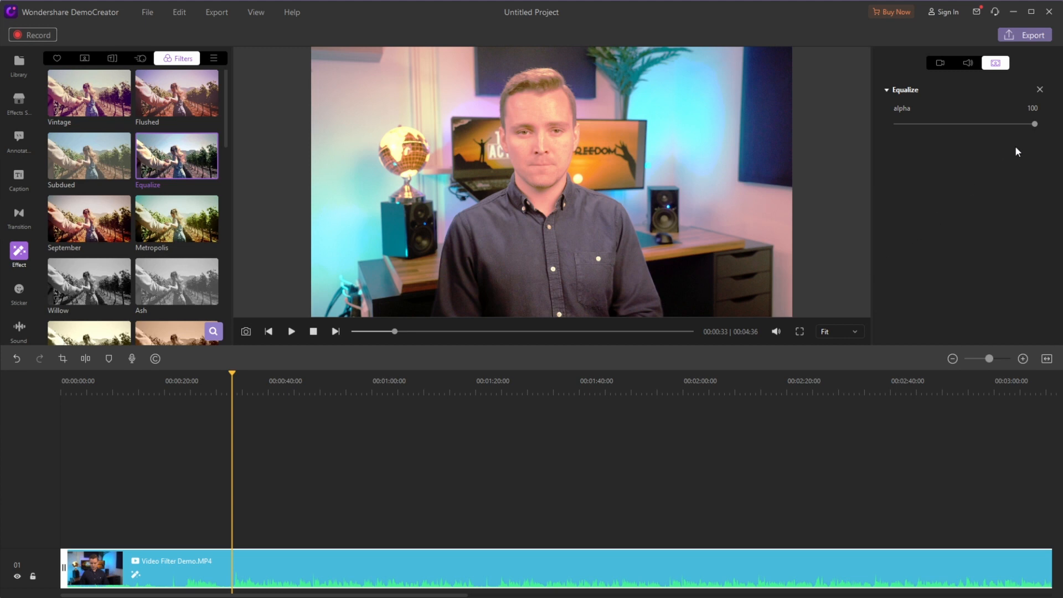
drag(1035, 124, 1002, 124)
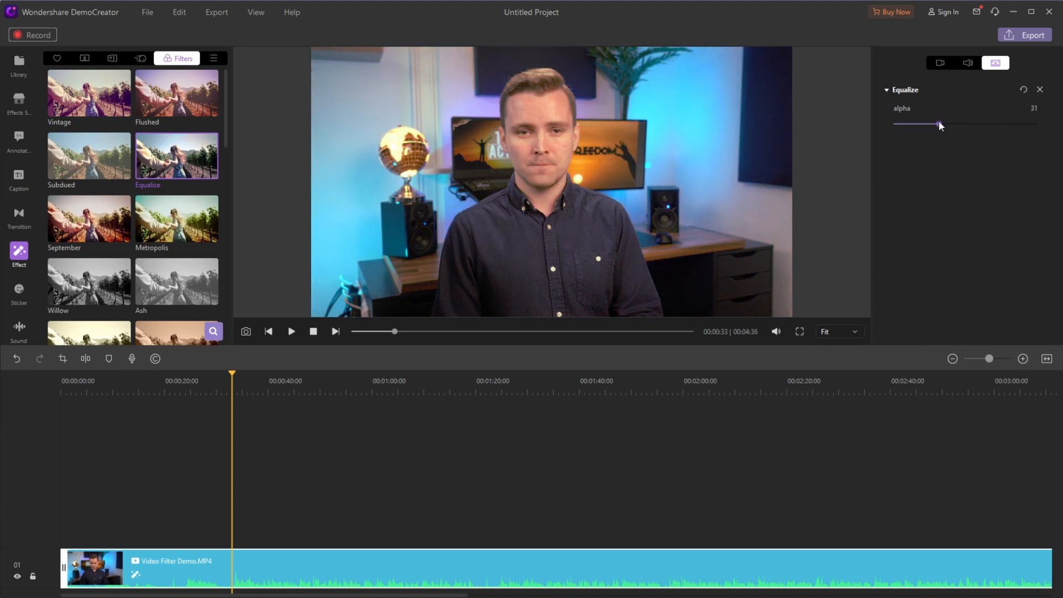
Step: Add Radio Explike FX at alpha 63 and 70s at alpha 78 from further down the Filters list
scroll(down, 3)
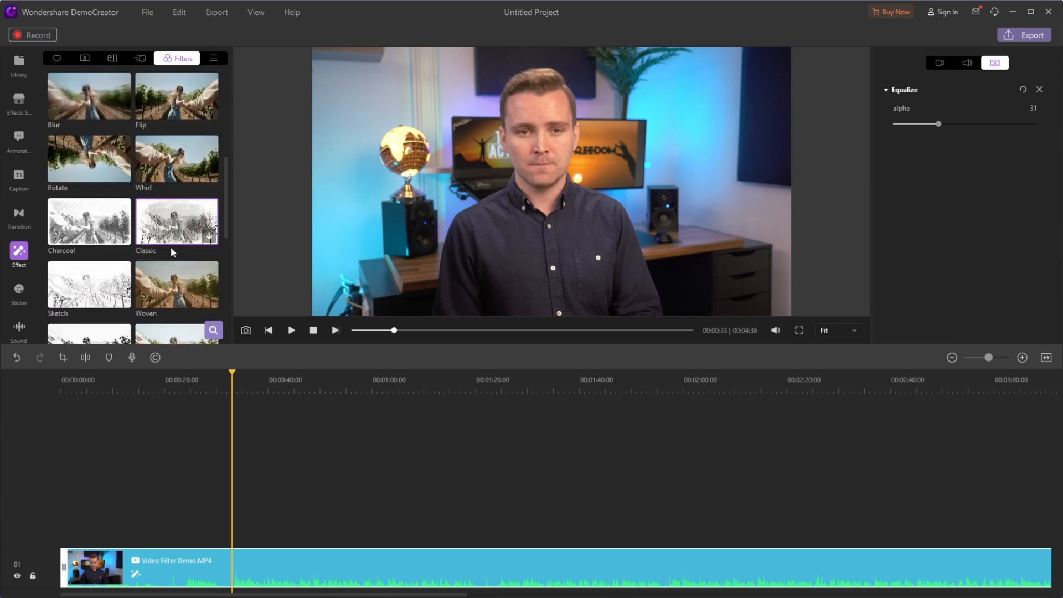
scroll(down, 3)
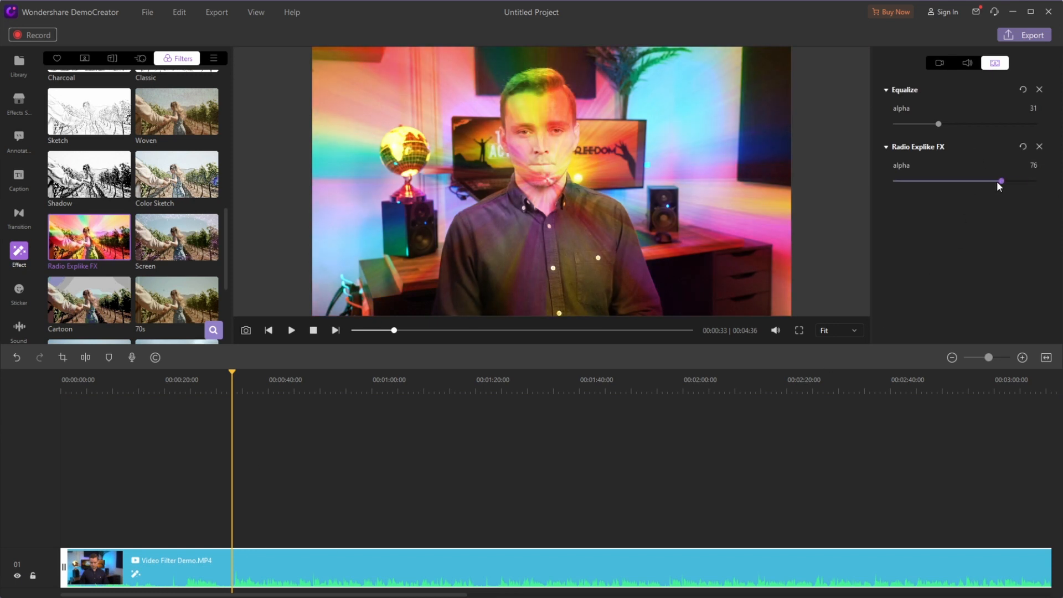
drag(1000, 181, 982, 180)
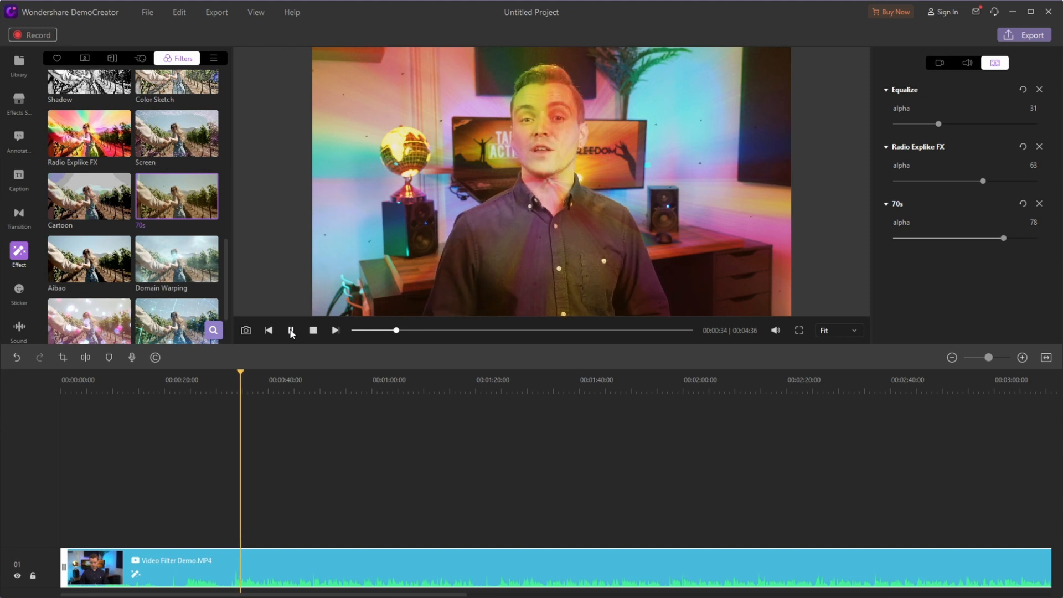
Step: Pause the filtered clip's playback and show the Caption opener templates
click(291, 330)
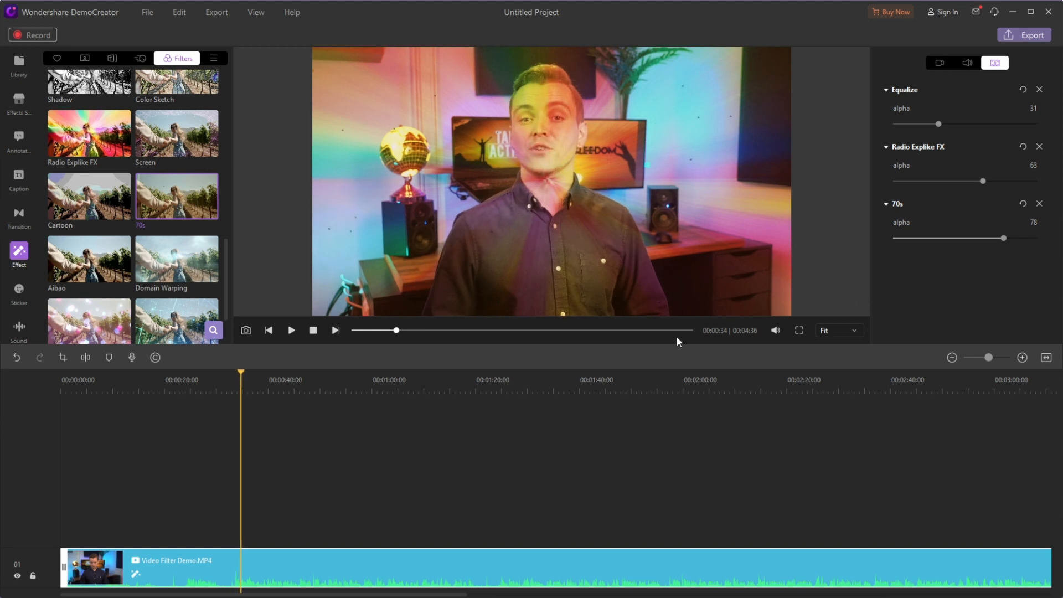
click(18, 179)
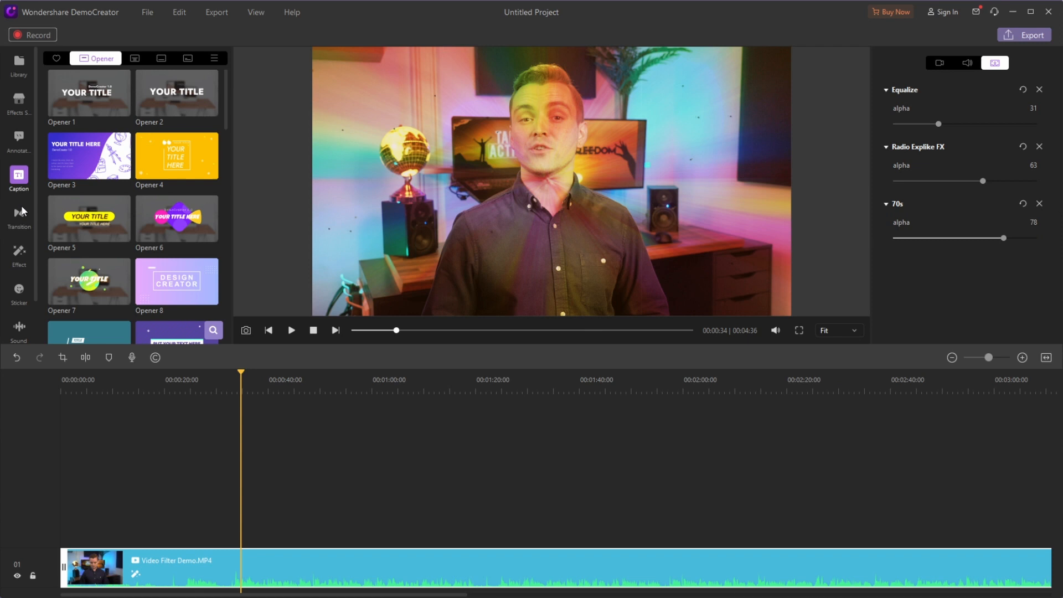